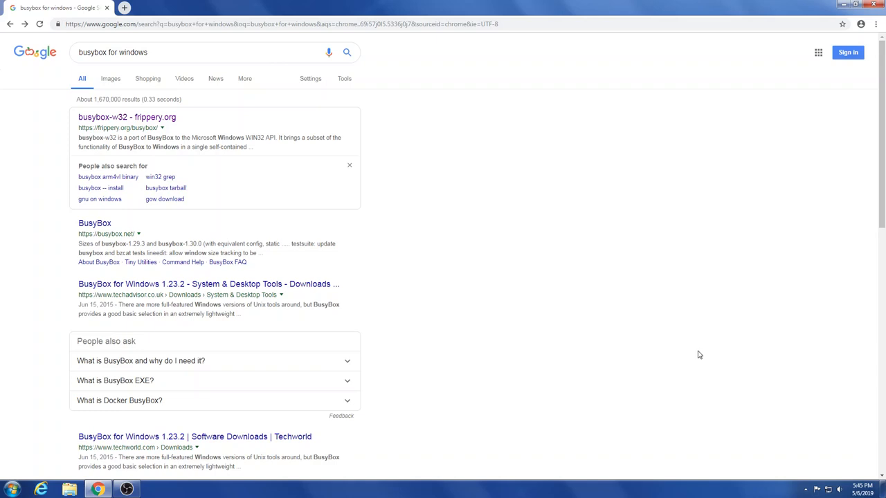
pyautogui.moveTo(432, 125)
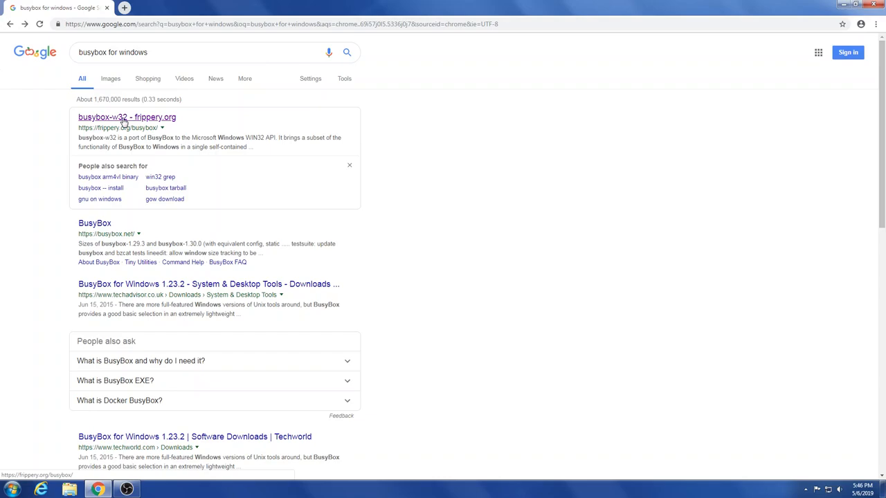
# Step: Download busybox64.exe from the frippery.org busybox-w32 page
pyautogui.click(127, 117)
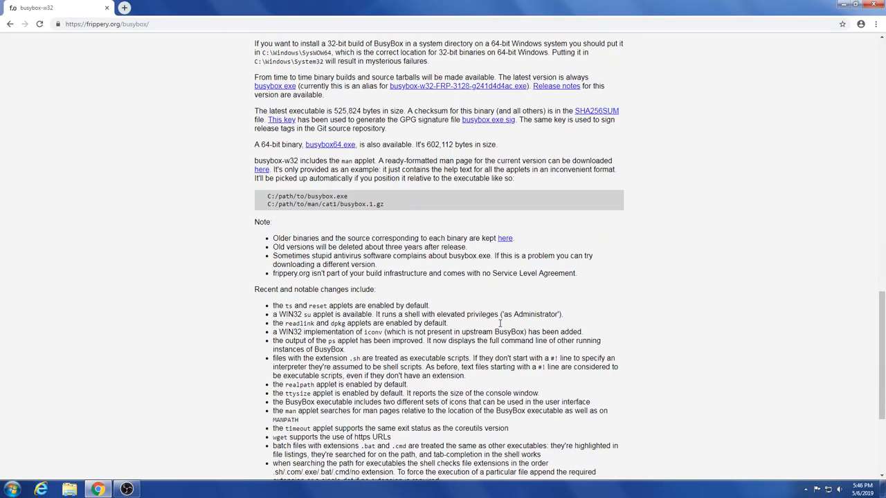
pyautogui.scroll(-3)
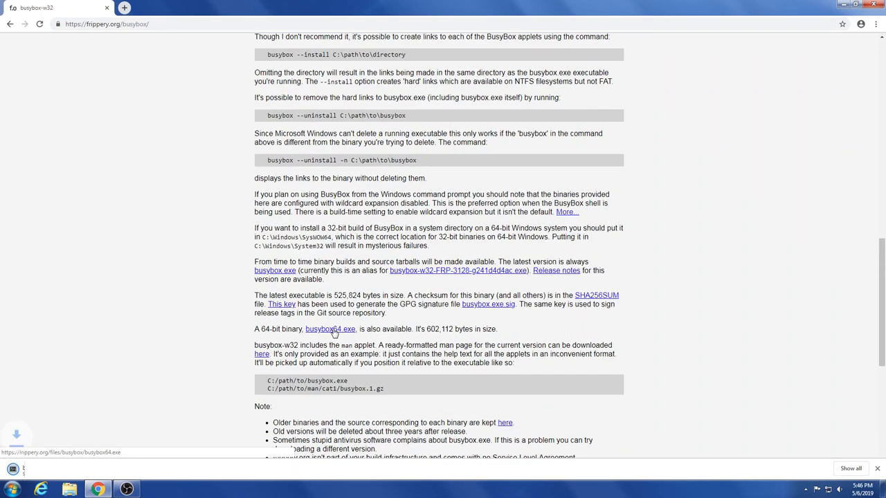
pyautogui.click(330, 329)
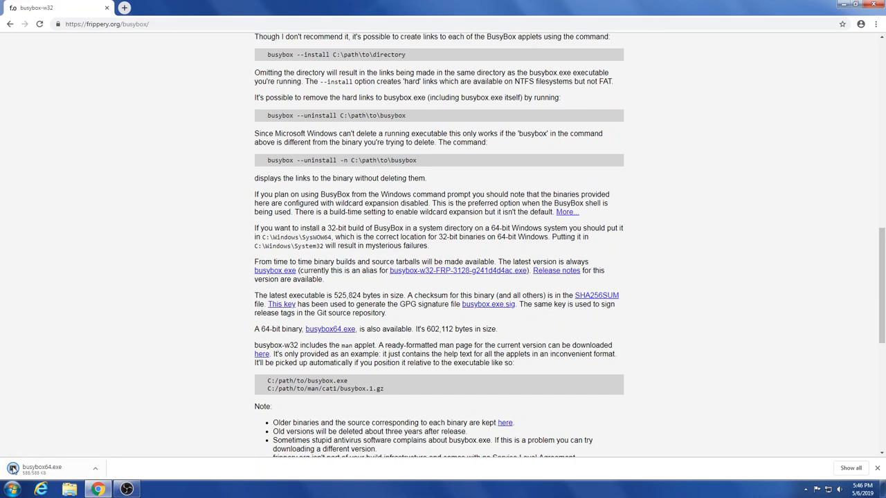
# Step: List the Downloads folder with dir and run busybox64.exe to show its applet list
pyautogui.click(154, 489)
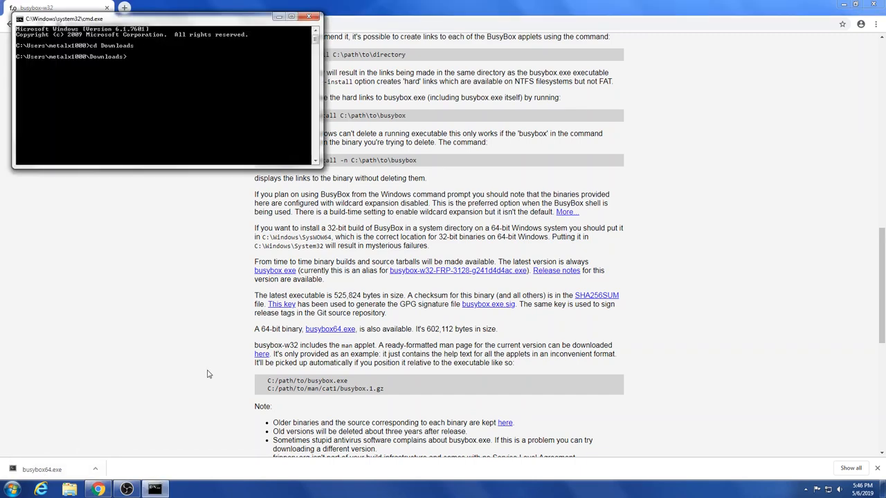
pyautogui.write('dir')
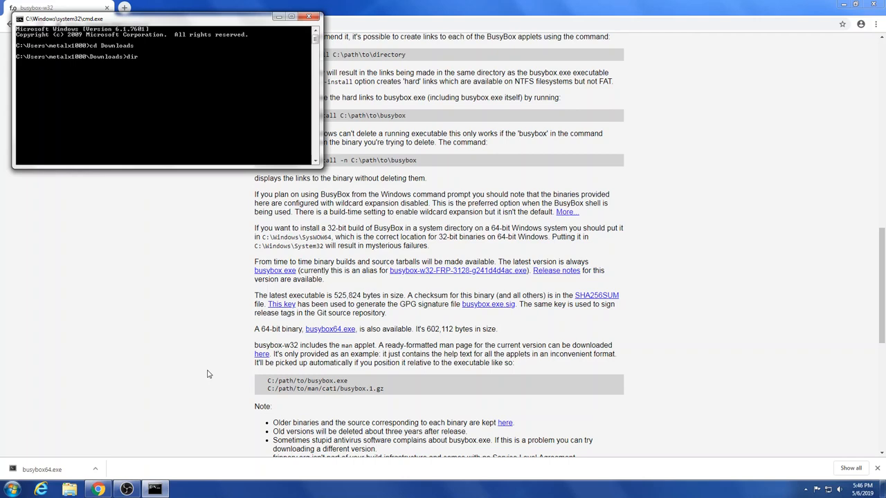
pyautogui.write('busybox64.exe')
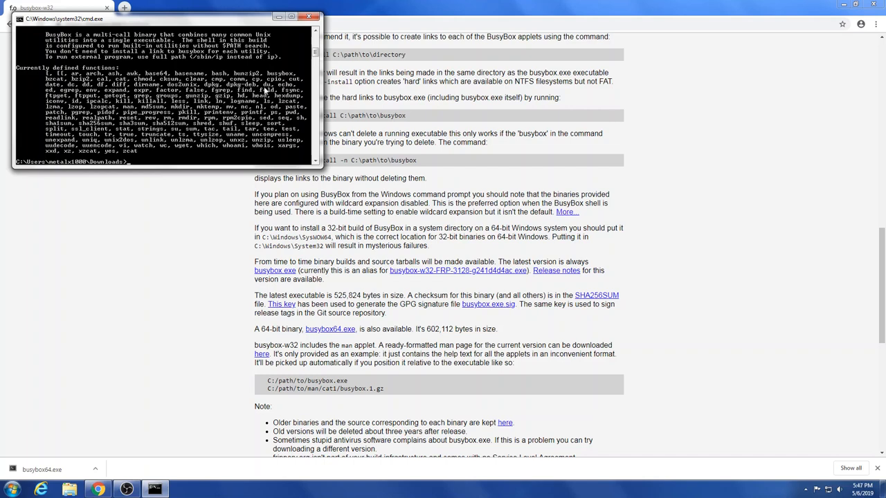
pyautogui.moveTo(229, 132)
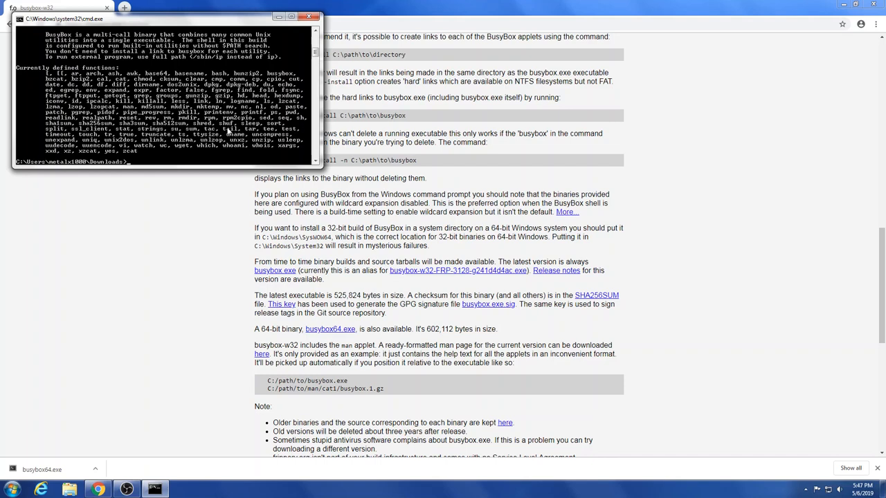
pyautogui.write('busybox64.exe')
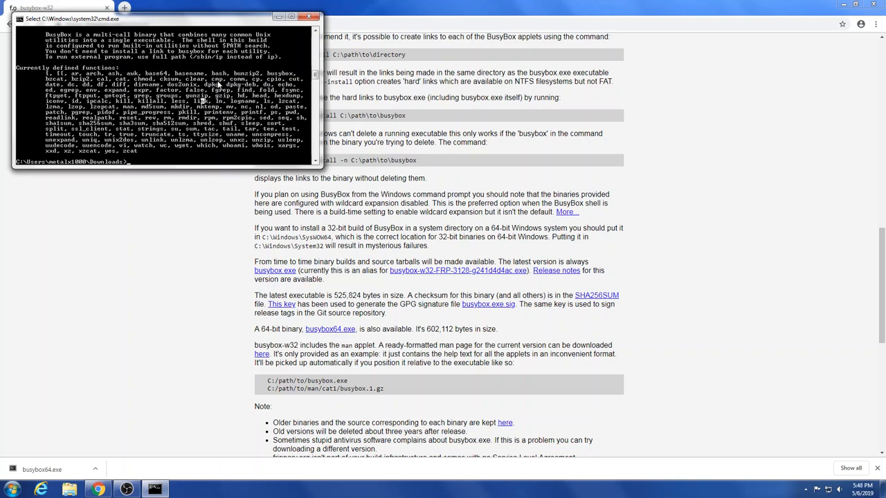
pyautogui.moveTo(107, 75)
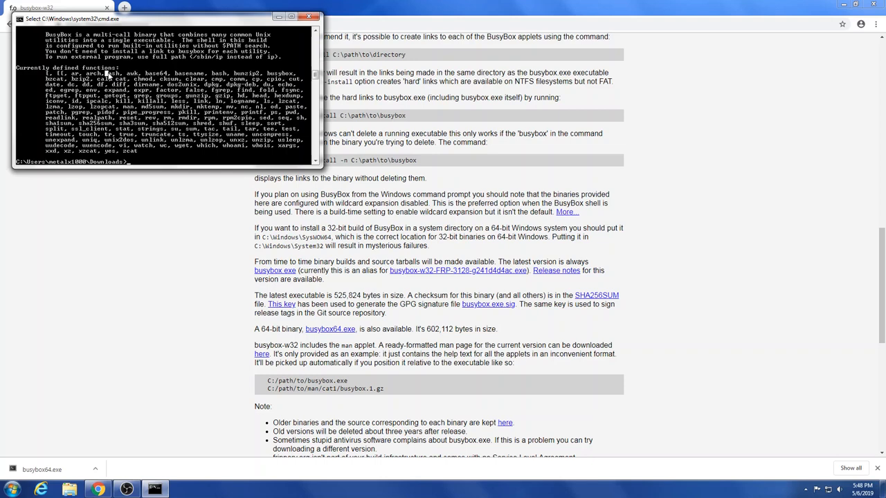
pyautogui.moveTo(213, 154)
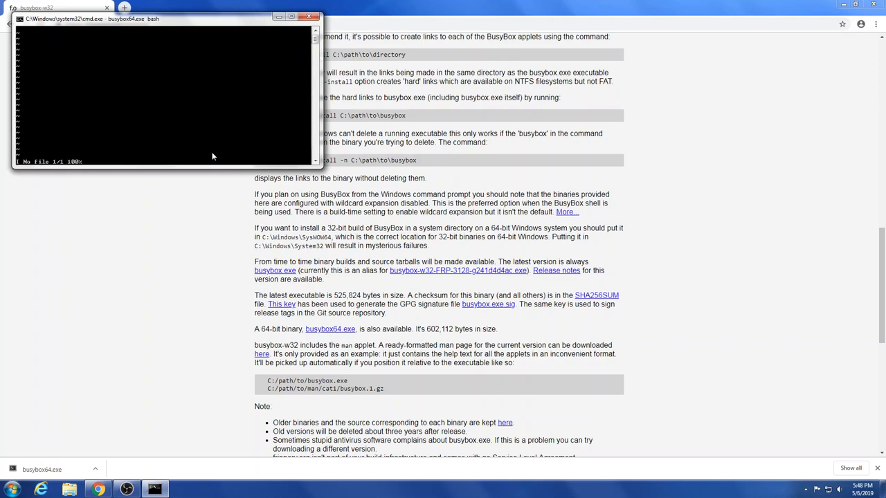
# Step: Enter the text 'hello world' in the editor inside the BusyBox bash shell
pyautogui.write('hello world')
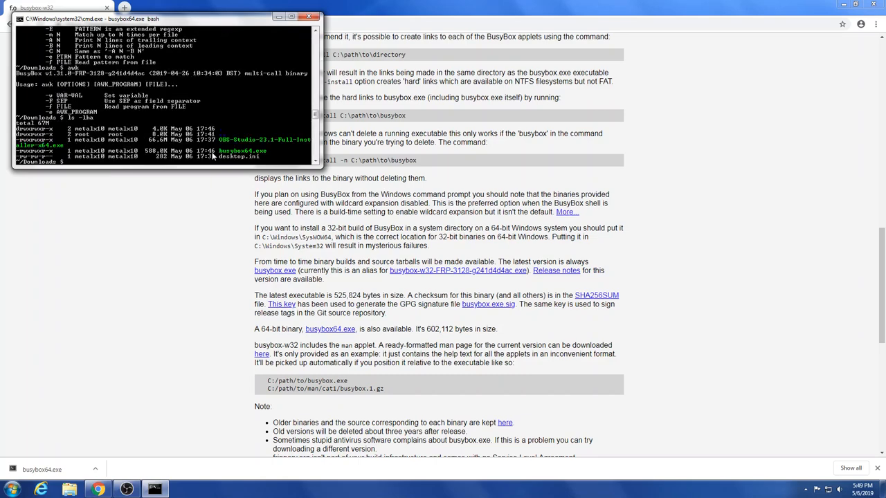
# Step: Leave the BusyBox bash shell with exit
pyautogui.write('exit')
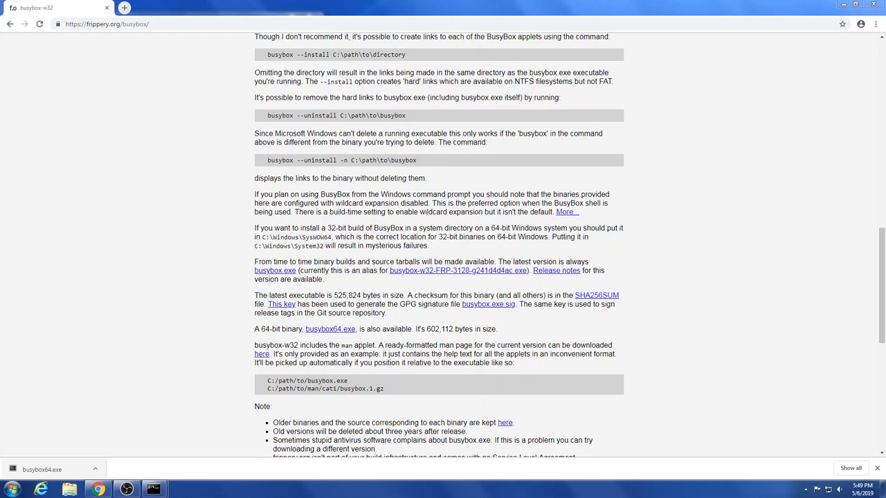
# Step: Start a BusyBox shell from the home folder in a fresh console with 'busybox sh'
pyautogui.click(154, 489)
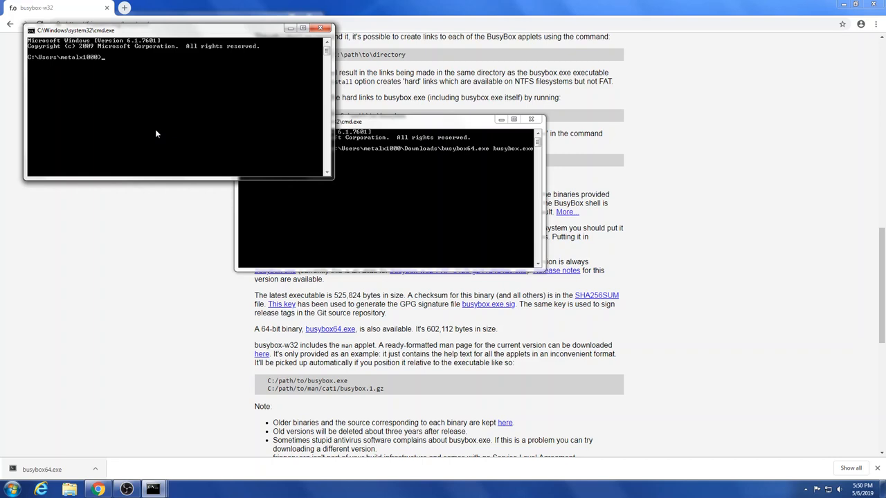
pyautogui.write('busybox sh')
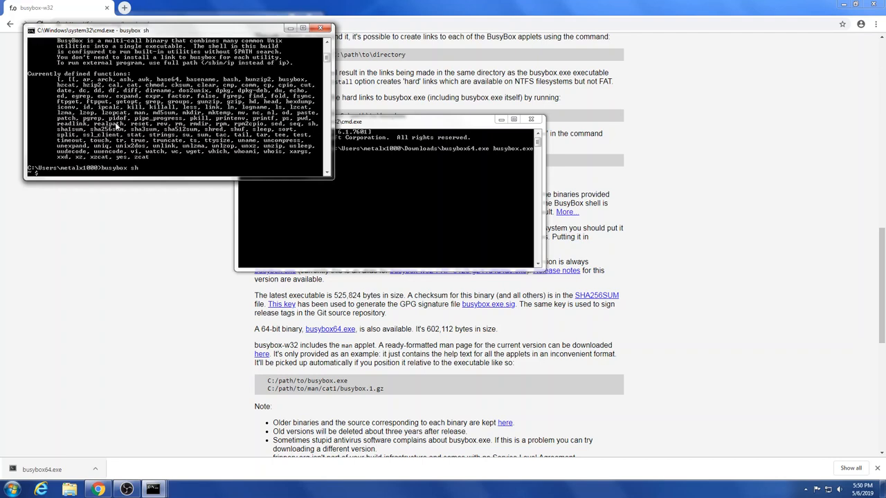